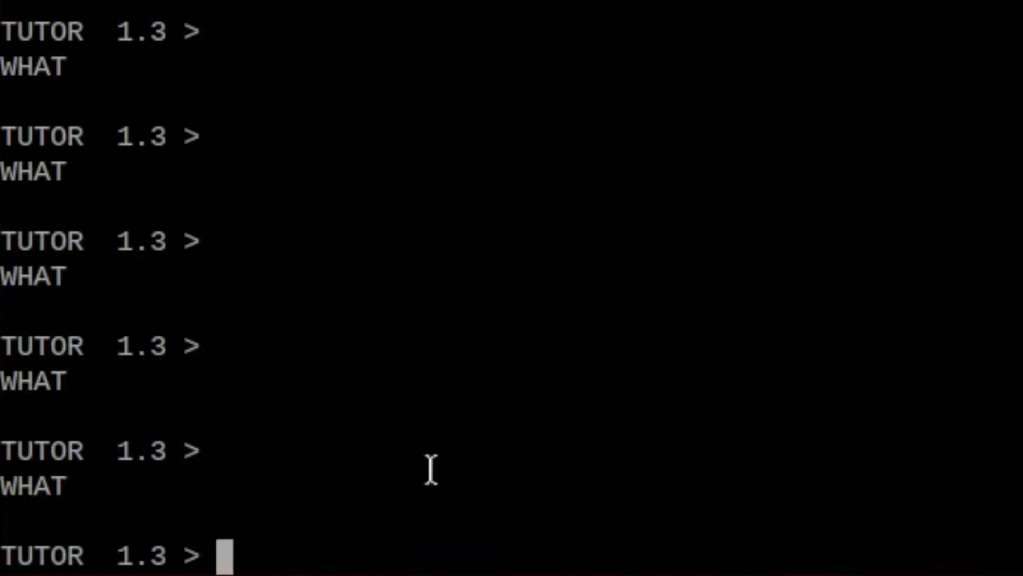
type("Mo")
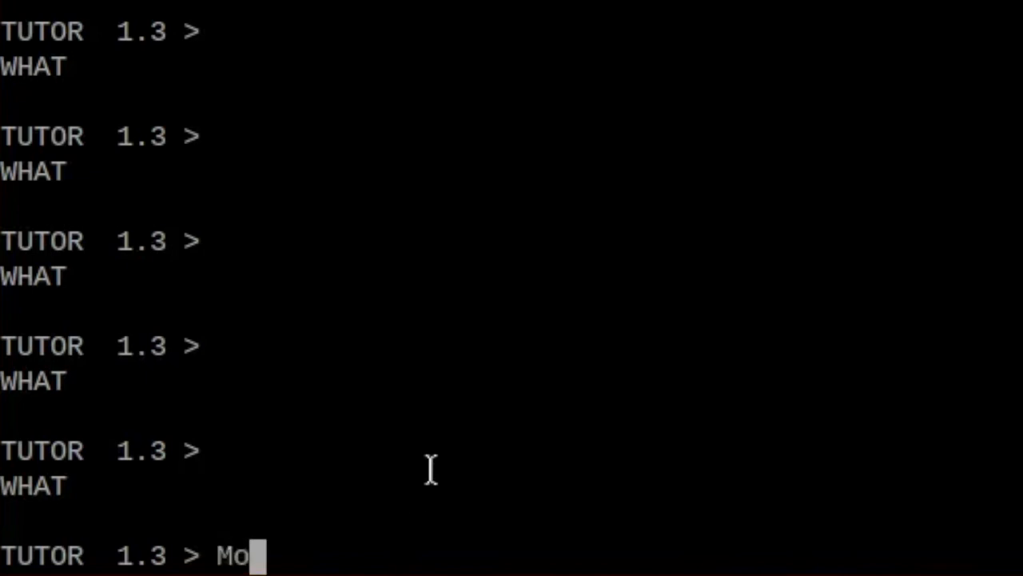
type("torola")
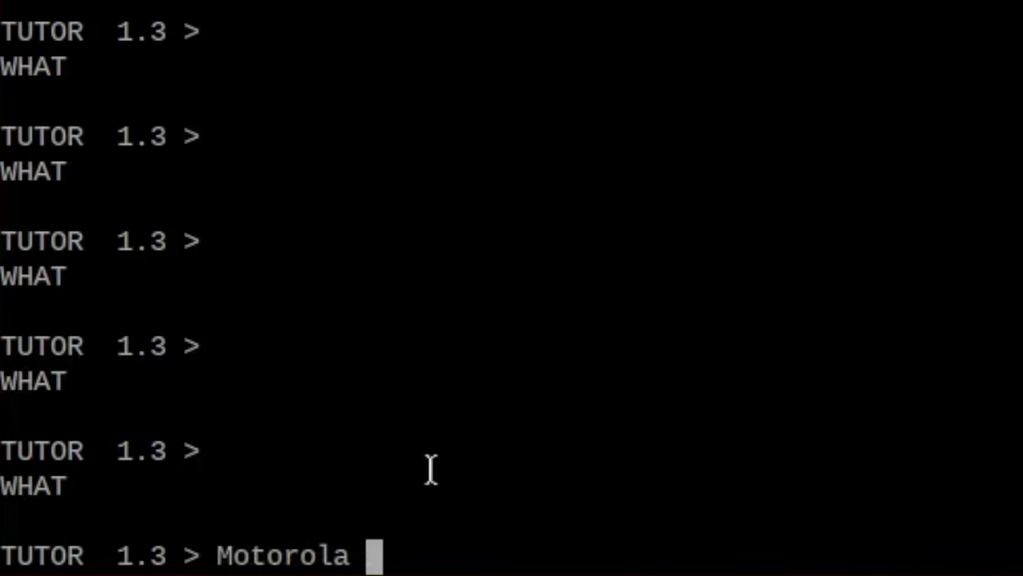
type("68000 E")
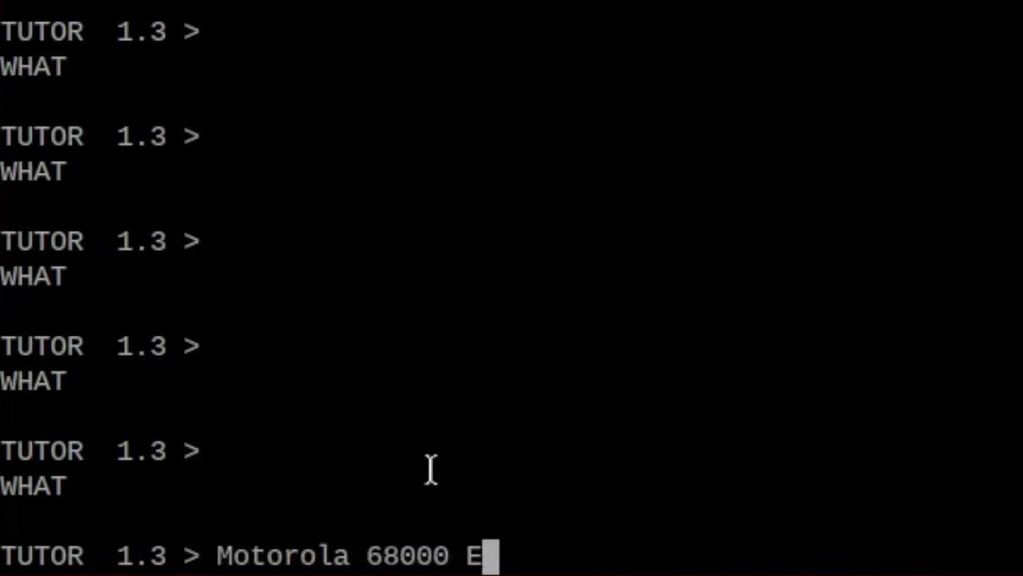
type("ducational Computer Board")
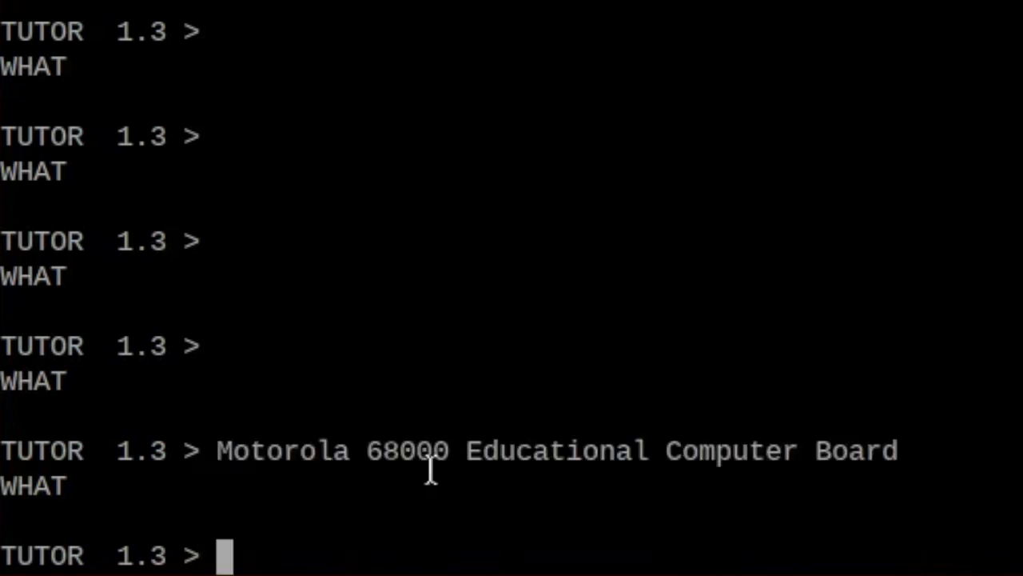
type("...worki")
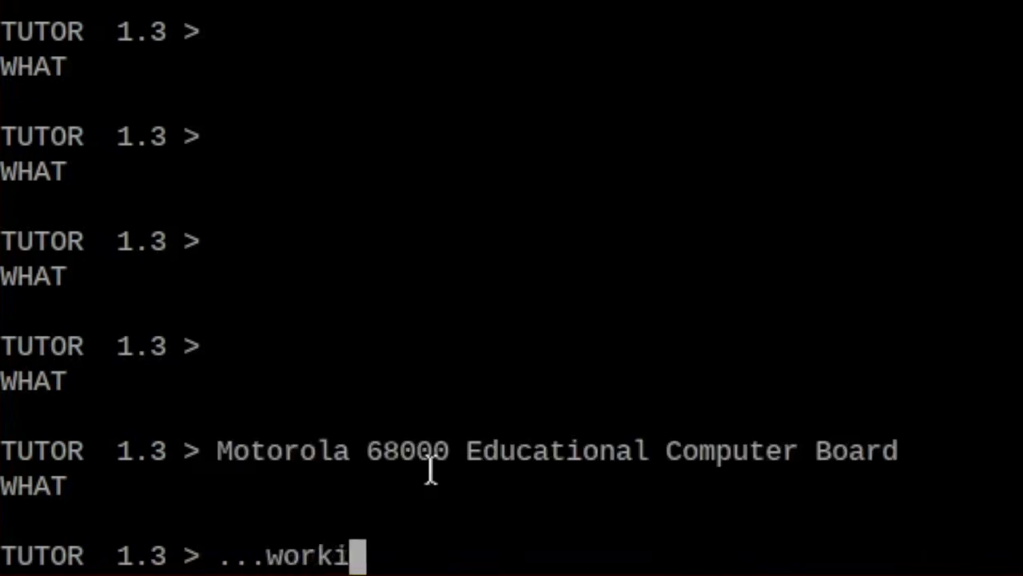
type("ng in tandem wit")
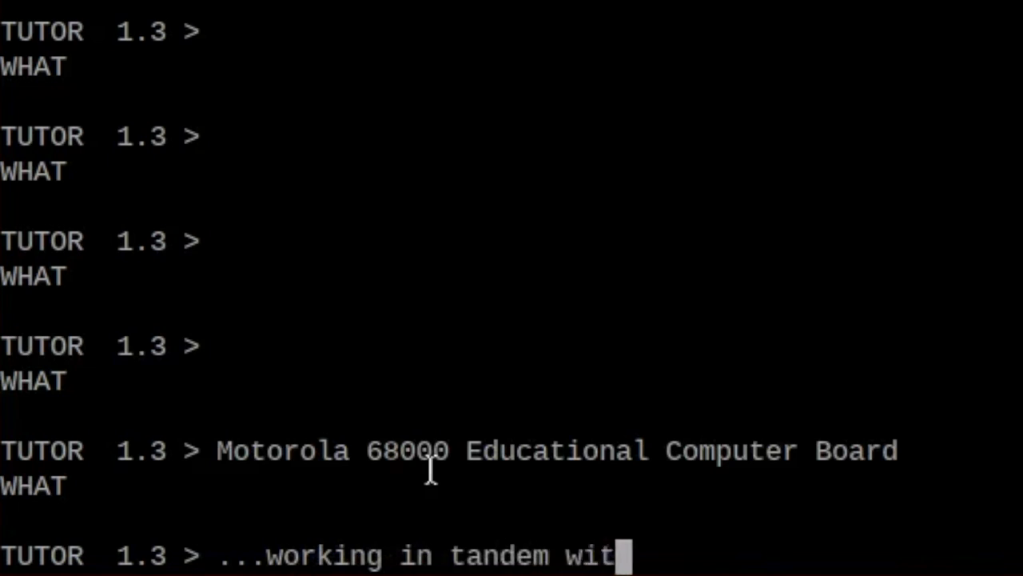
type("h Raspberry P")
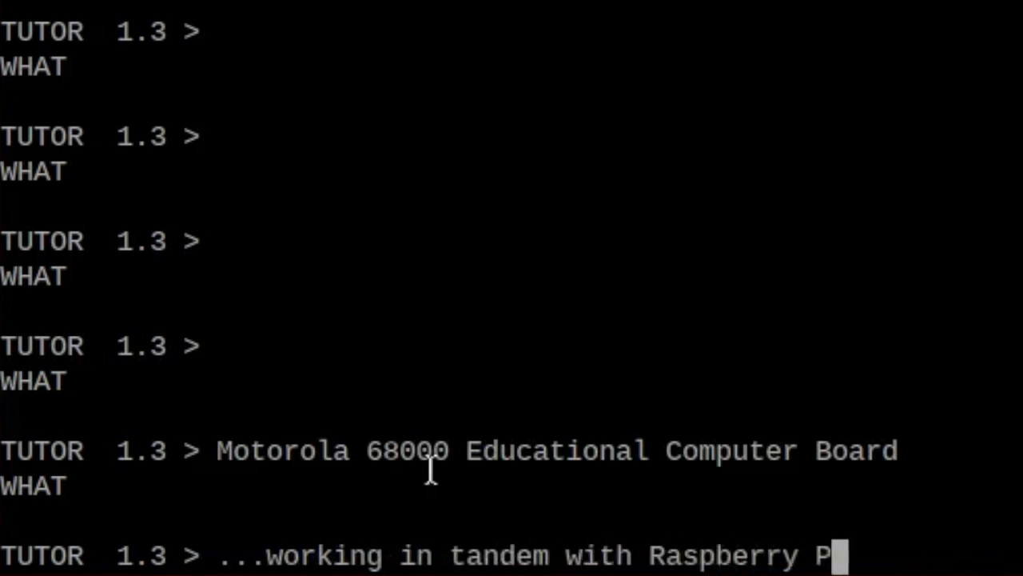
type("i")
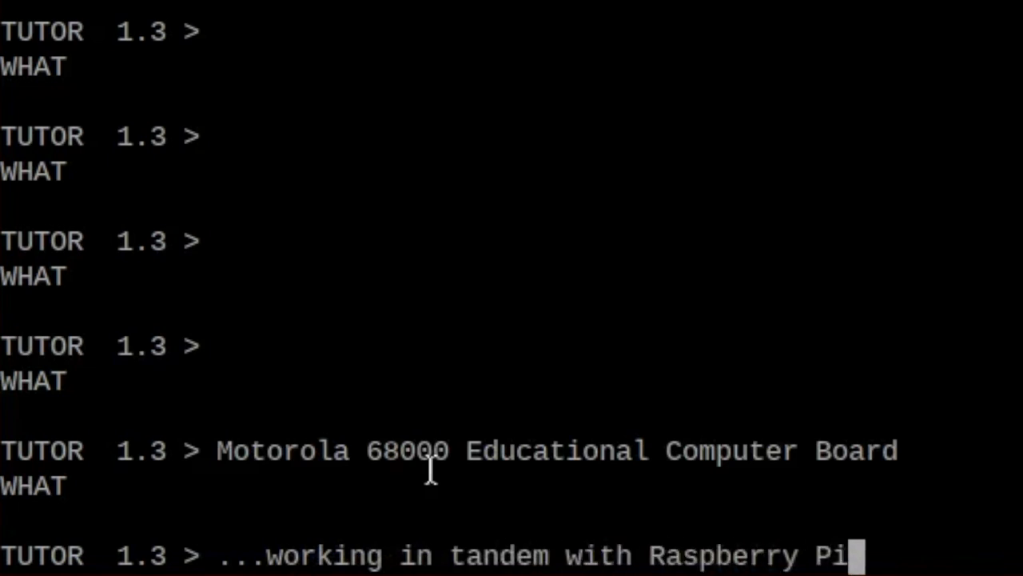